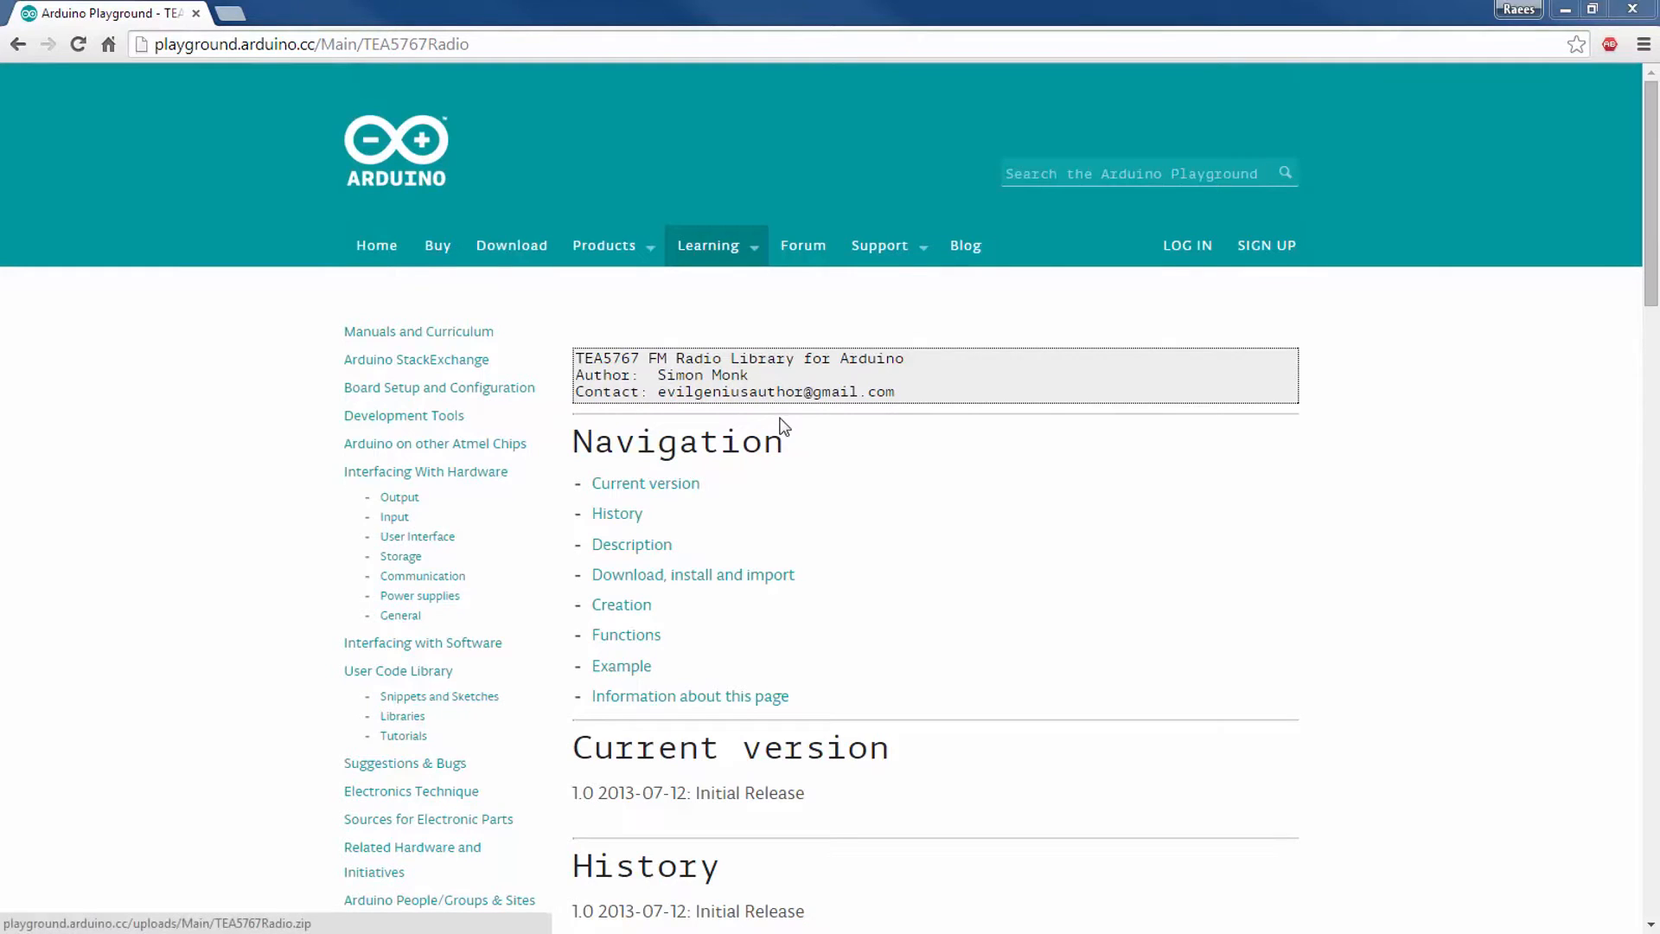
mouse_move(825, 448)
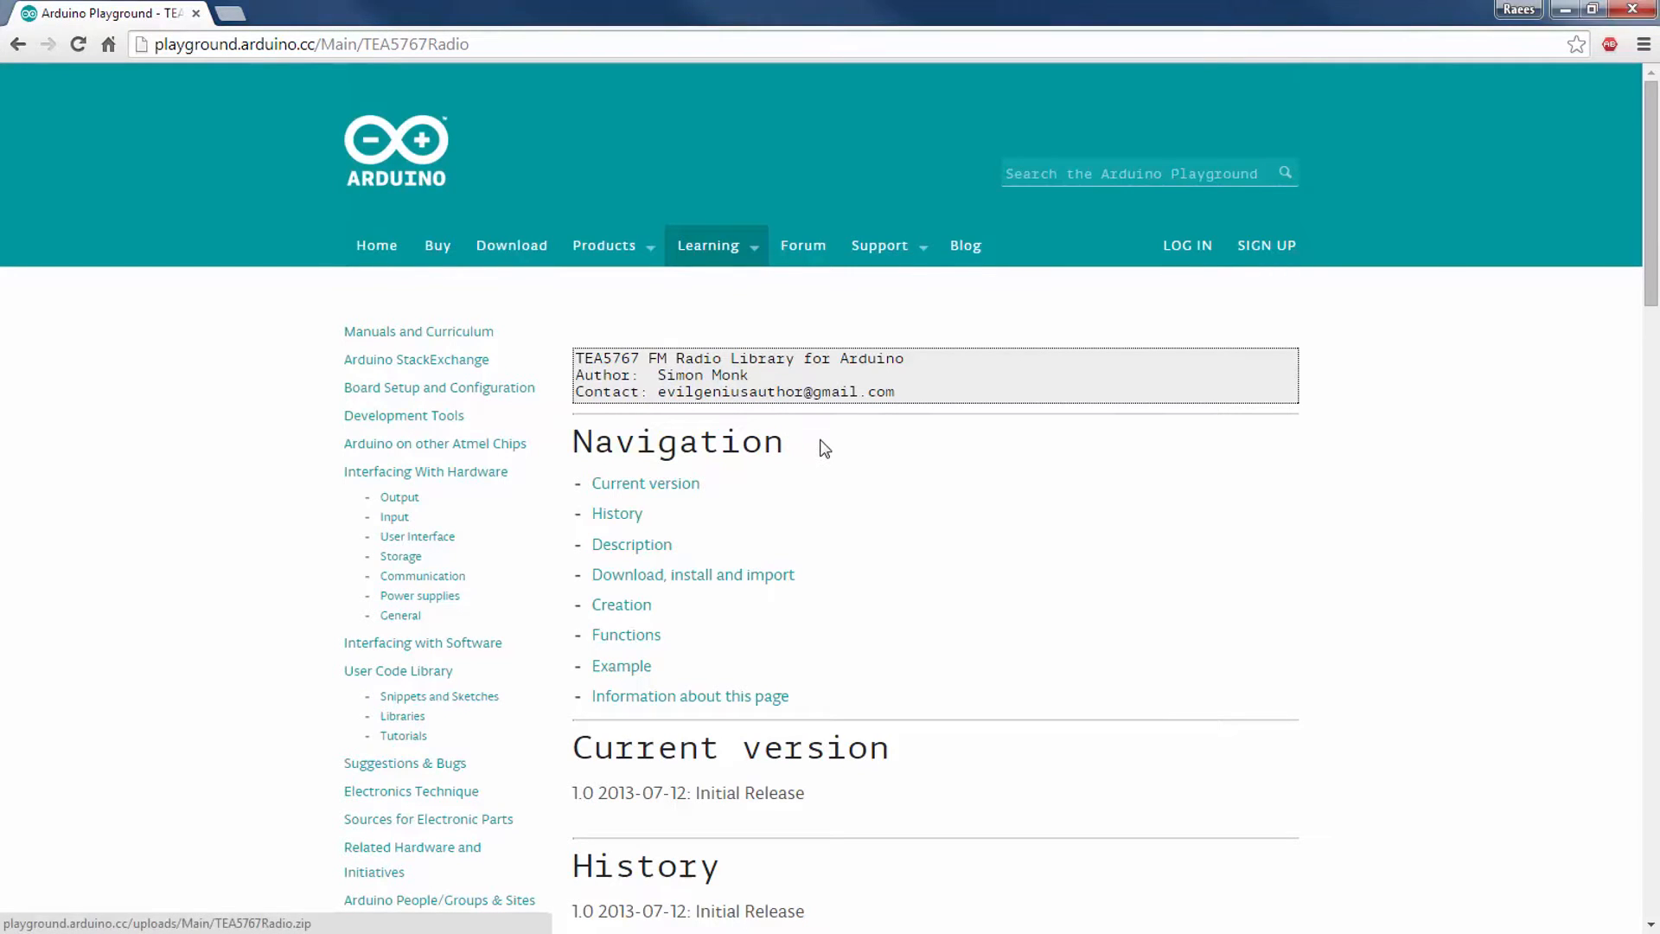
- Scroll to the Attach:TEA5767Radio.zip link on the Playground page and bring up its save options
scroll(down, 3)
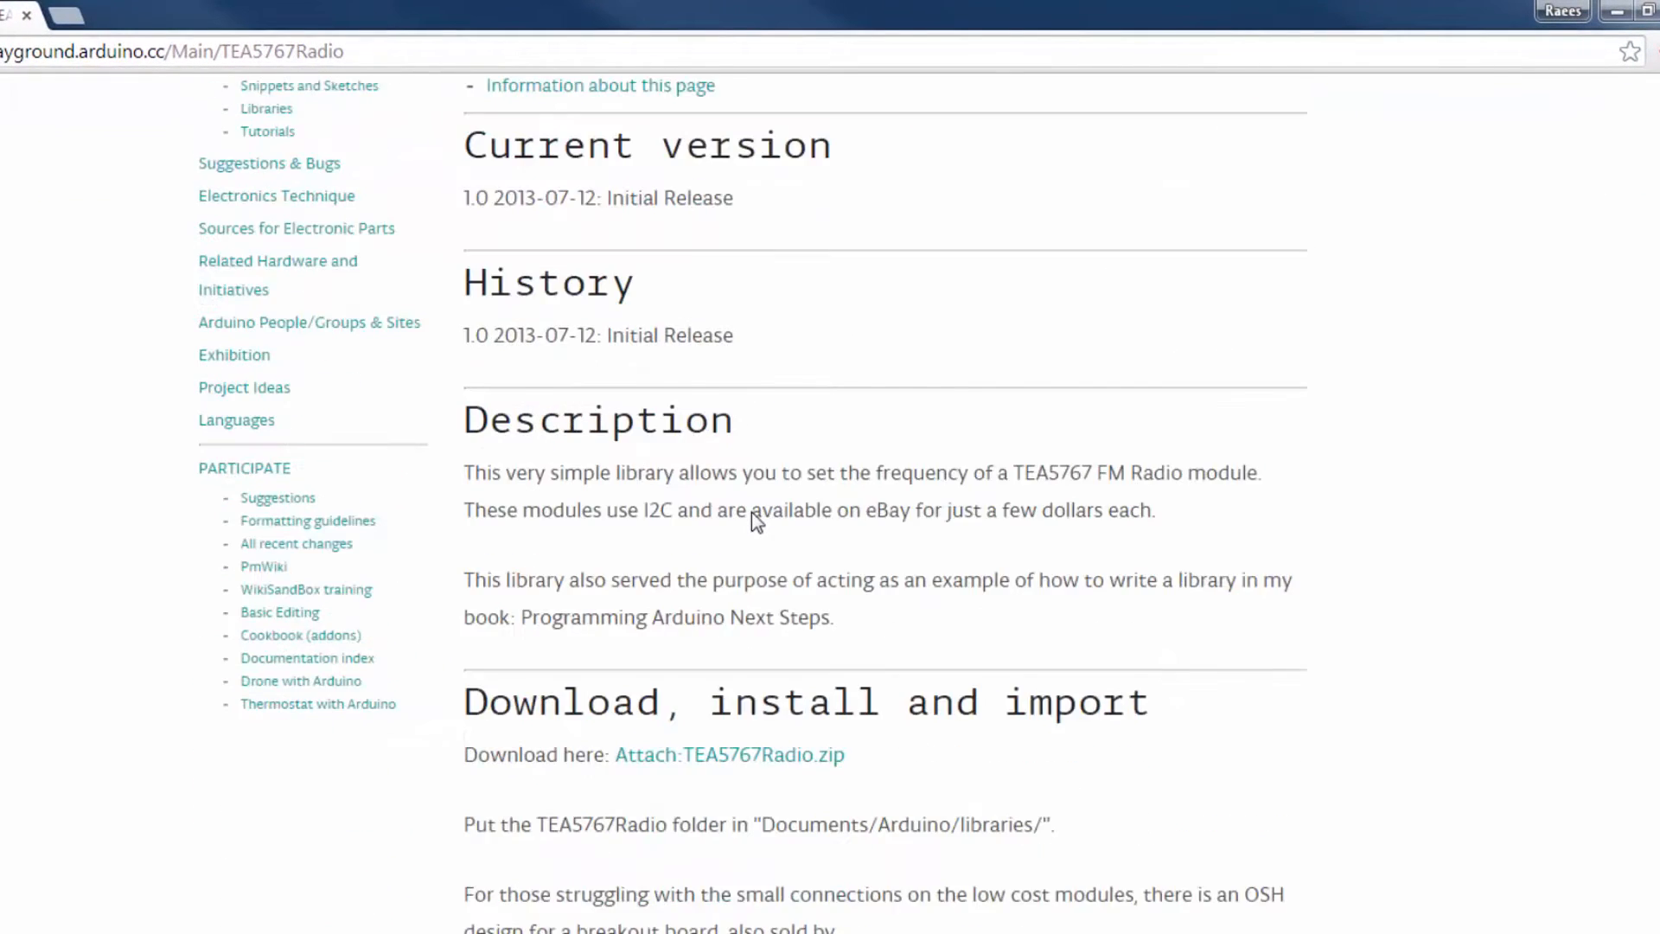
scroll(down, 3)
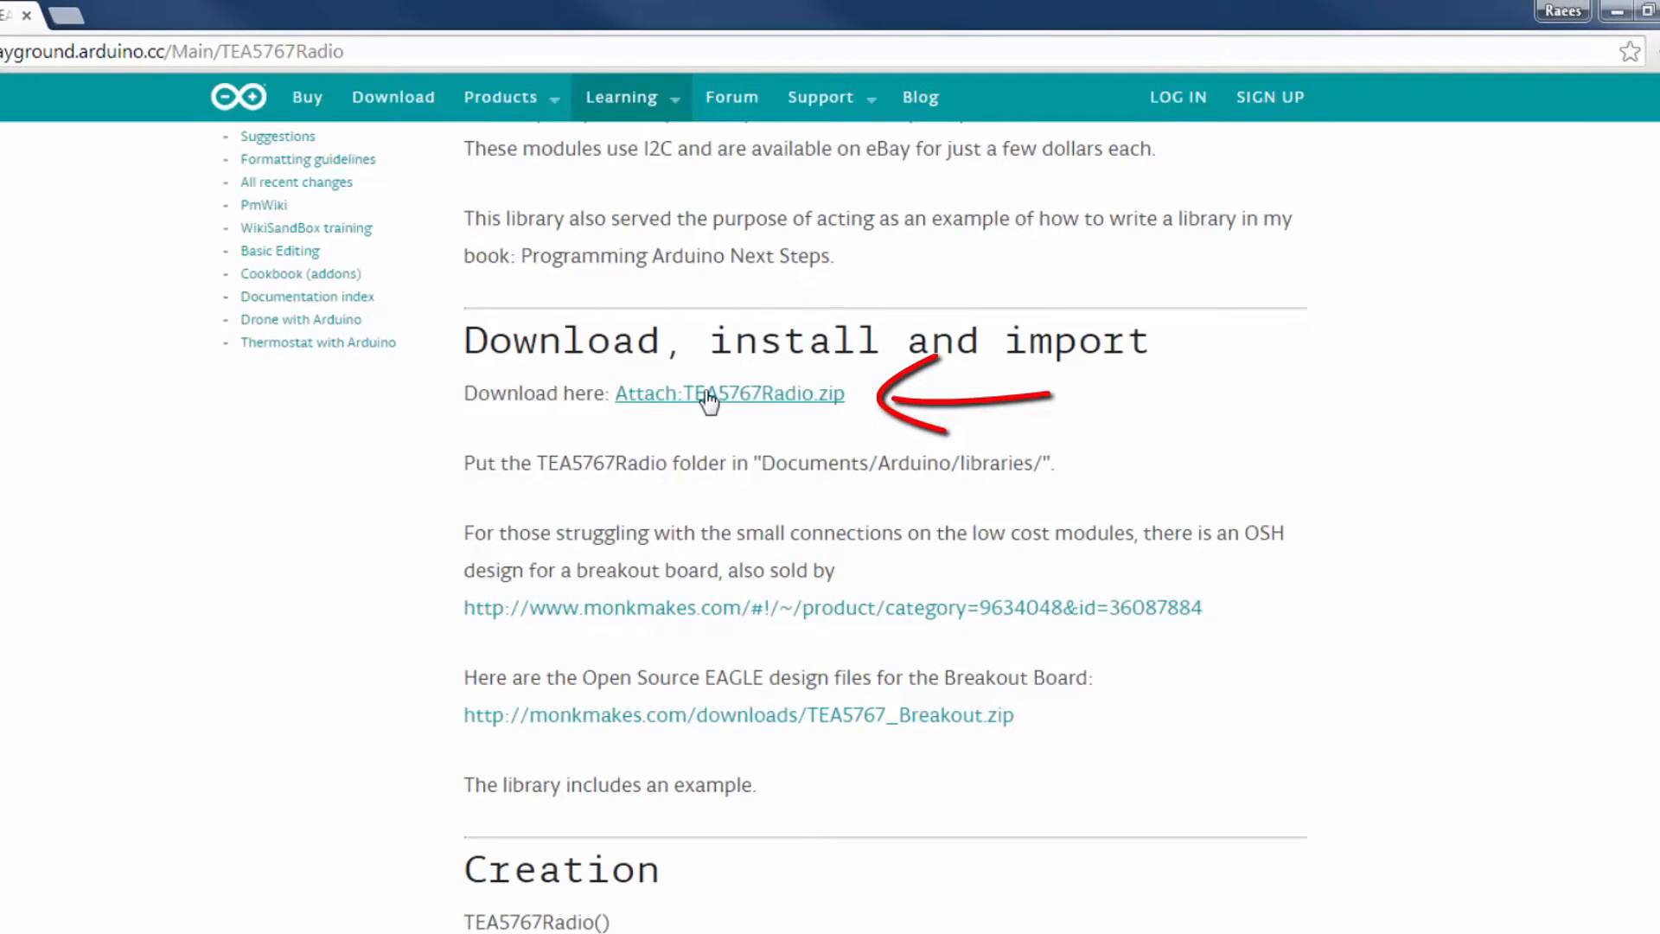
right_click(77, 52)
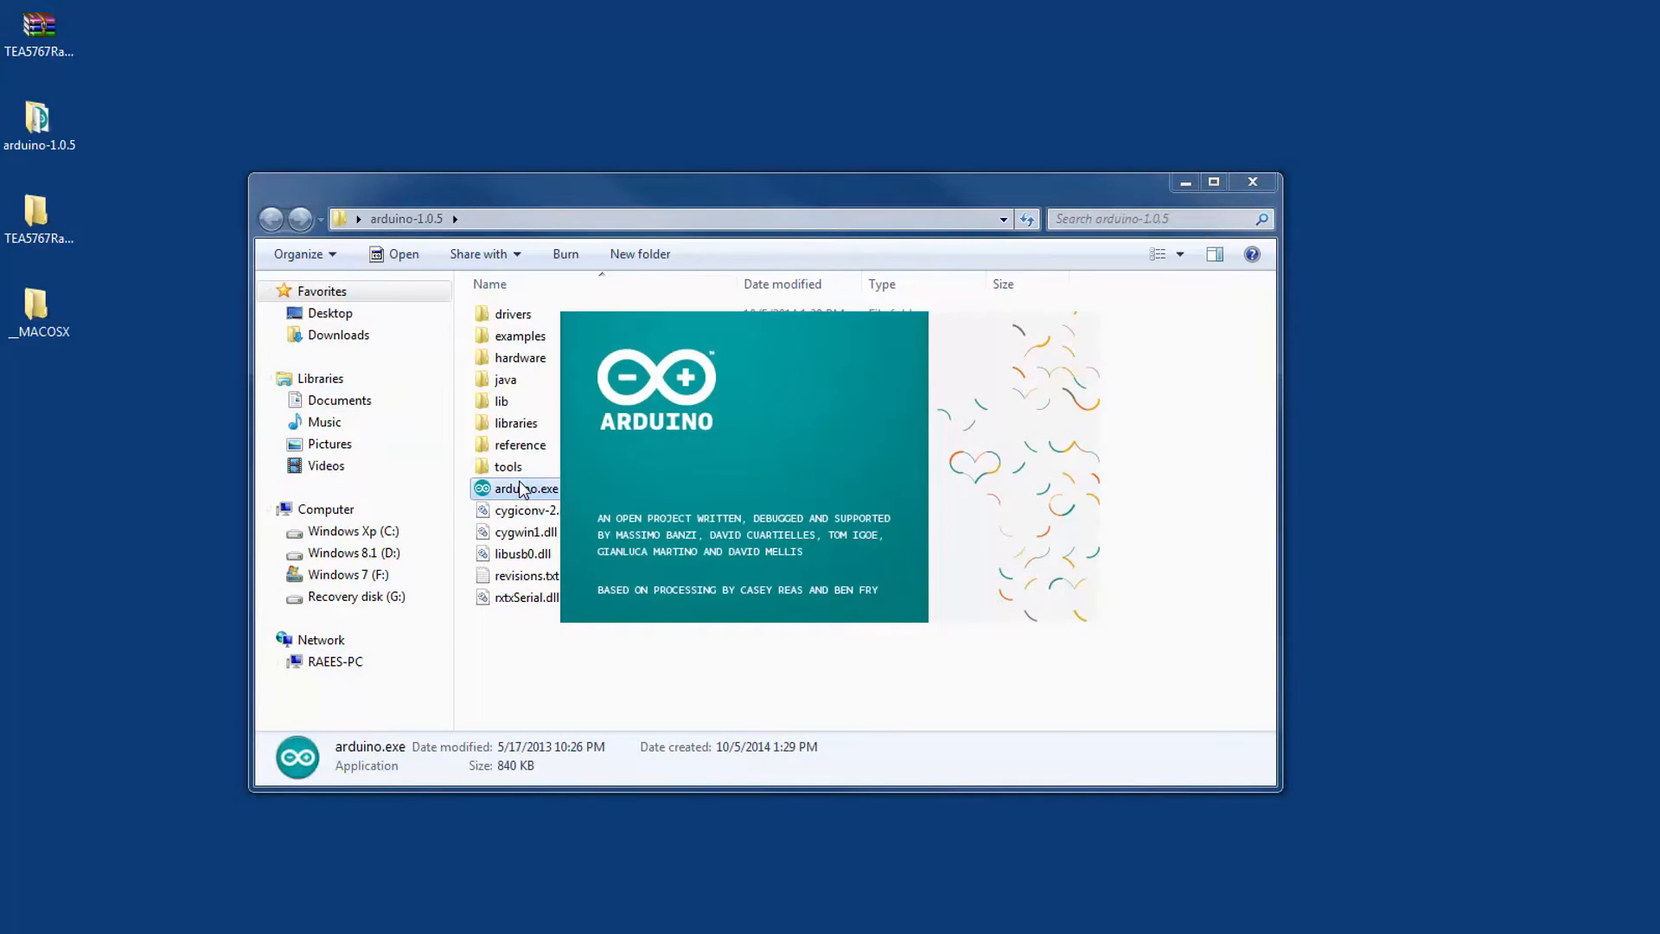
- Launch arduino.exe and add the TEA5767Radio folder from the Desktop via Add Library
double_click(525, 488)
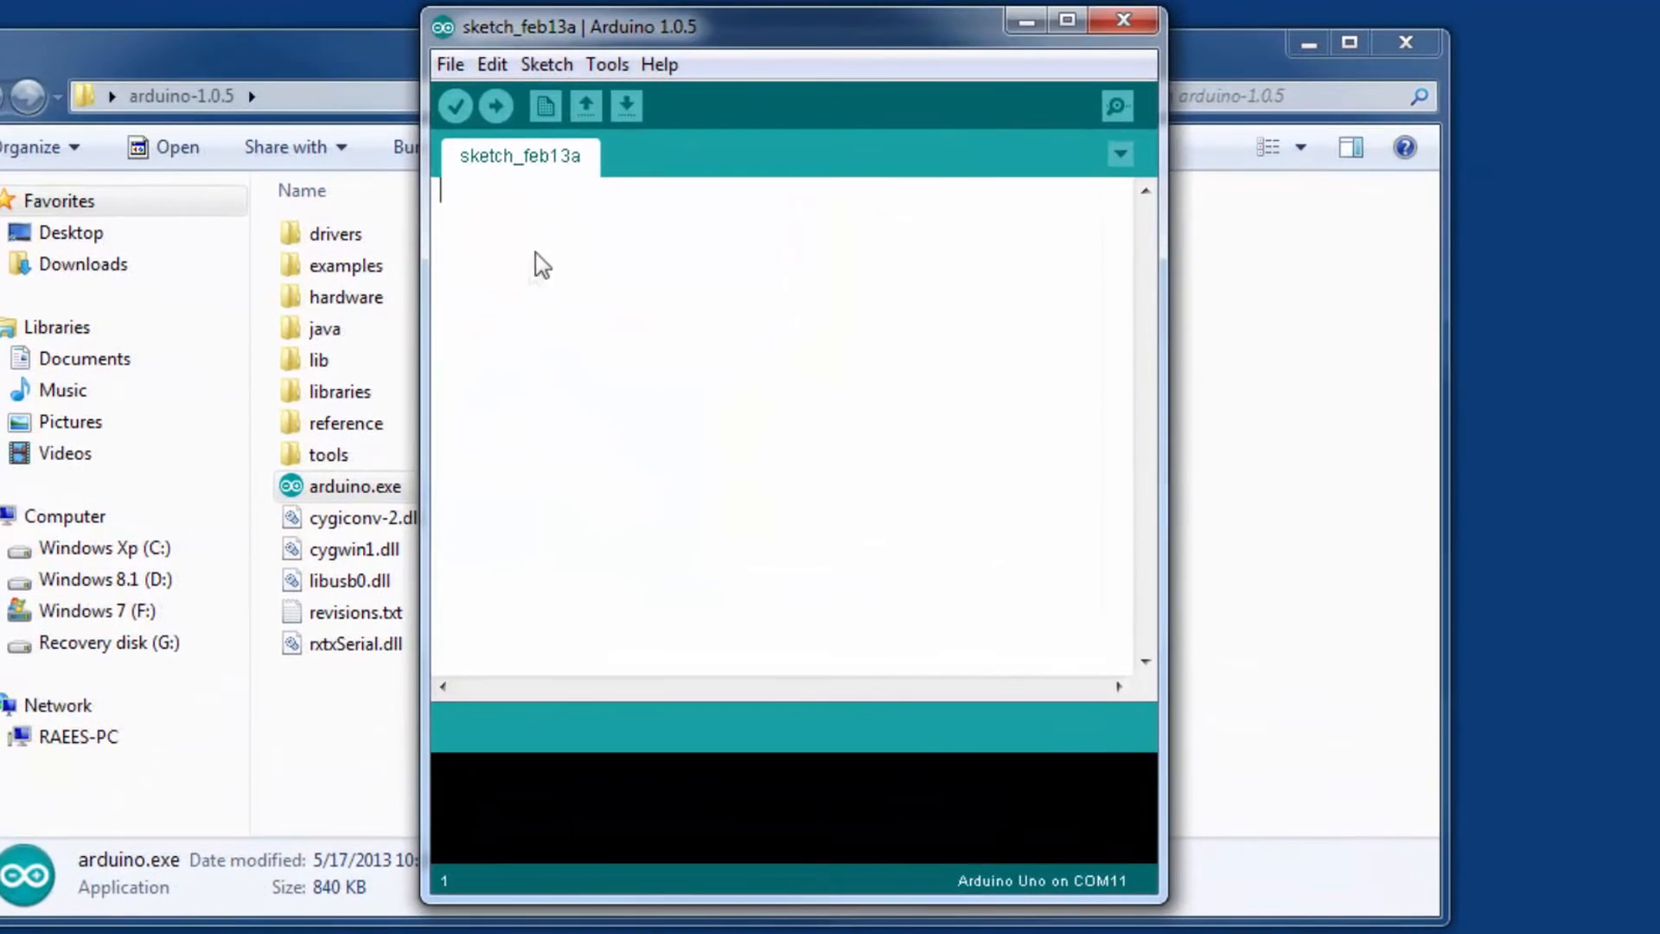
mouse_move(546, 64)
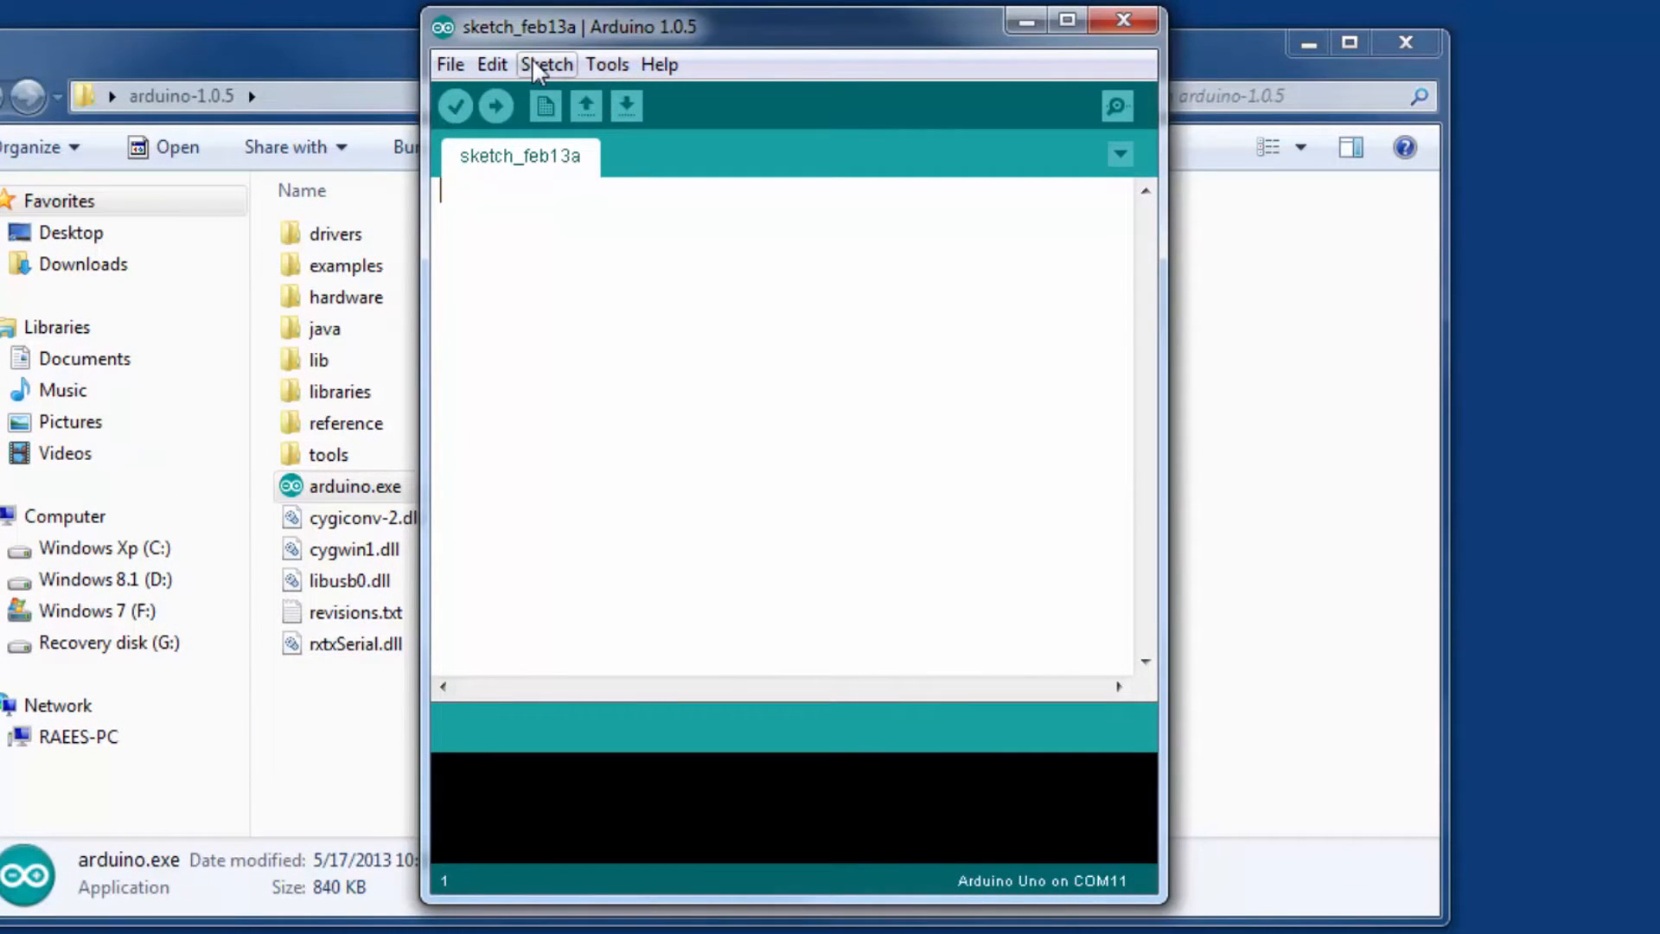
click(547, 65)
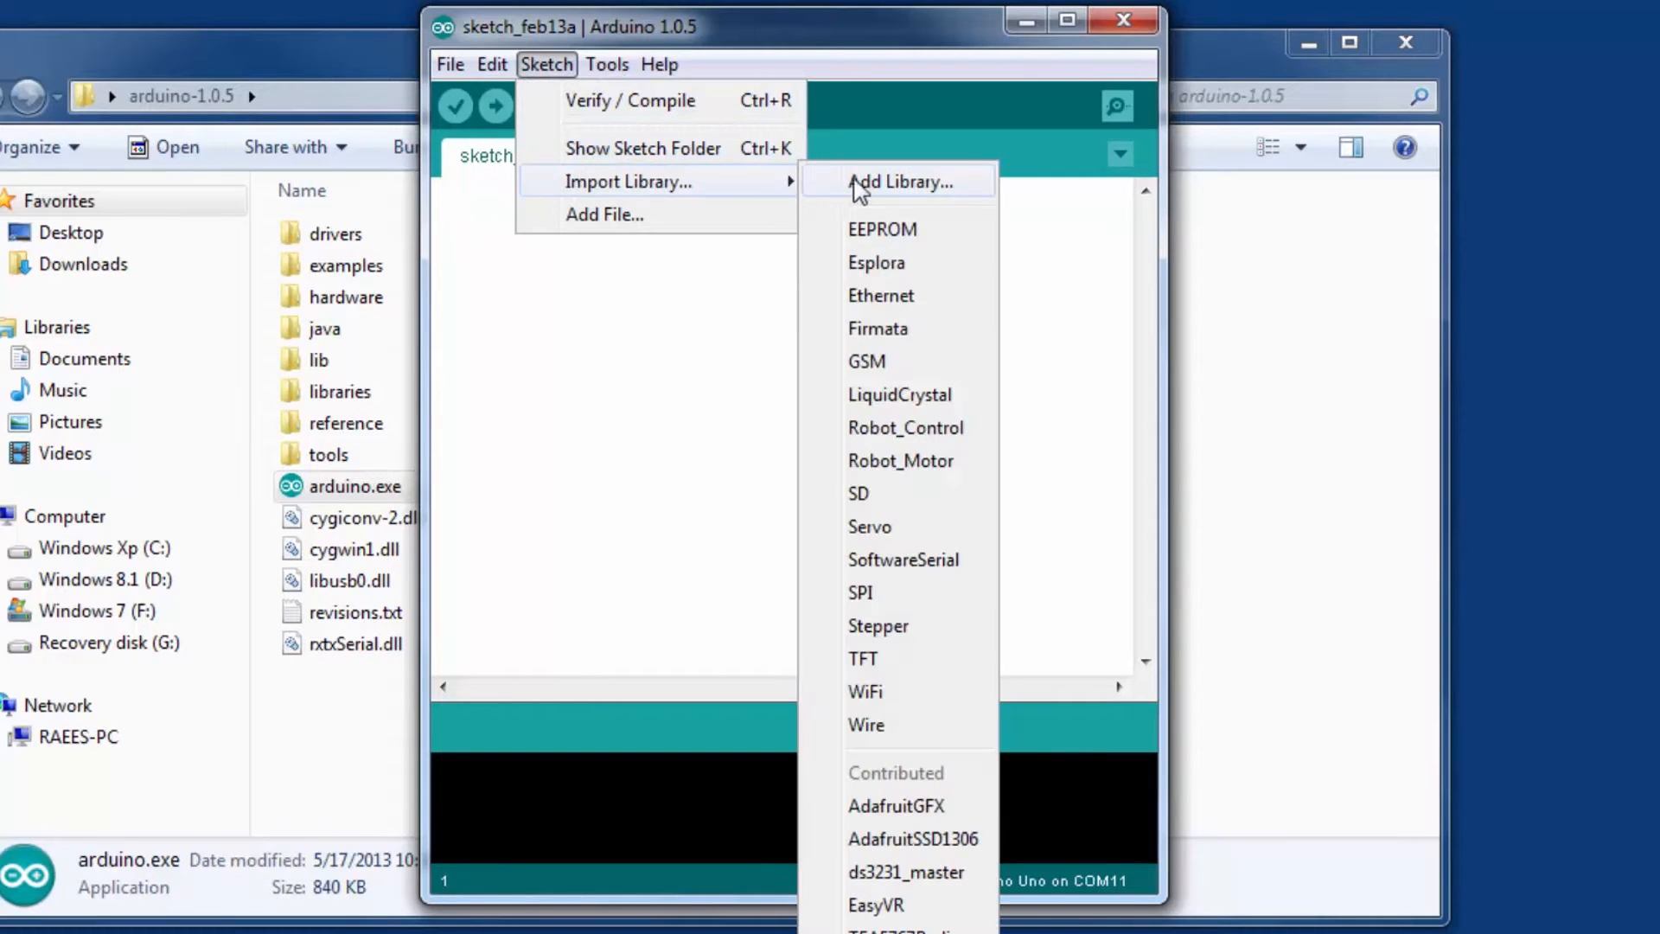
click(902, 180)
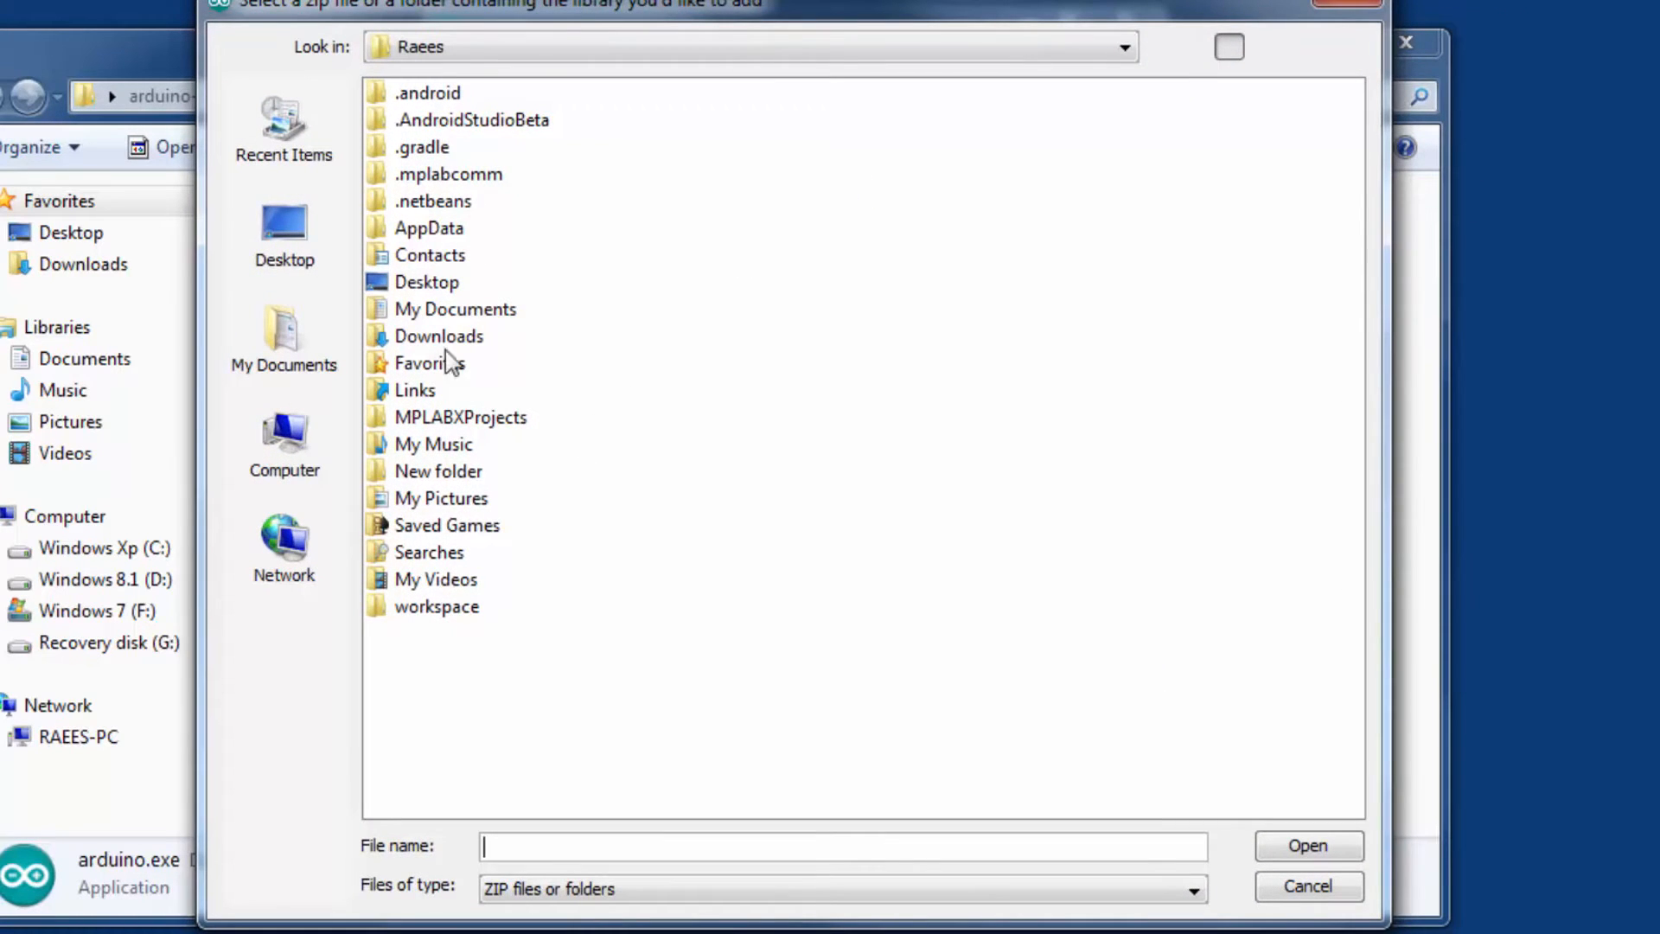
click(284, 232)
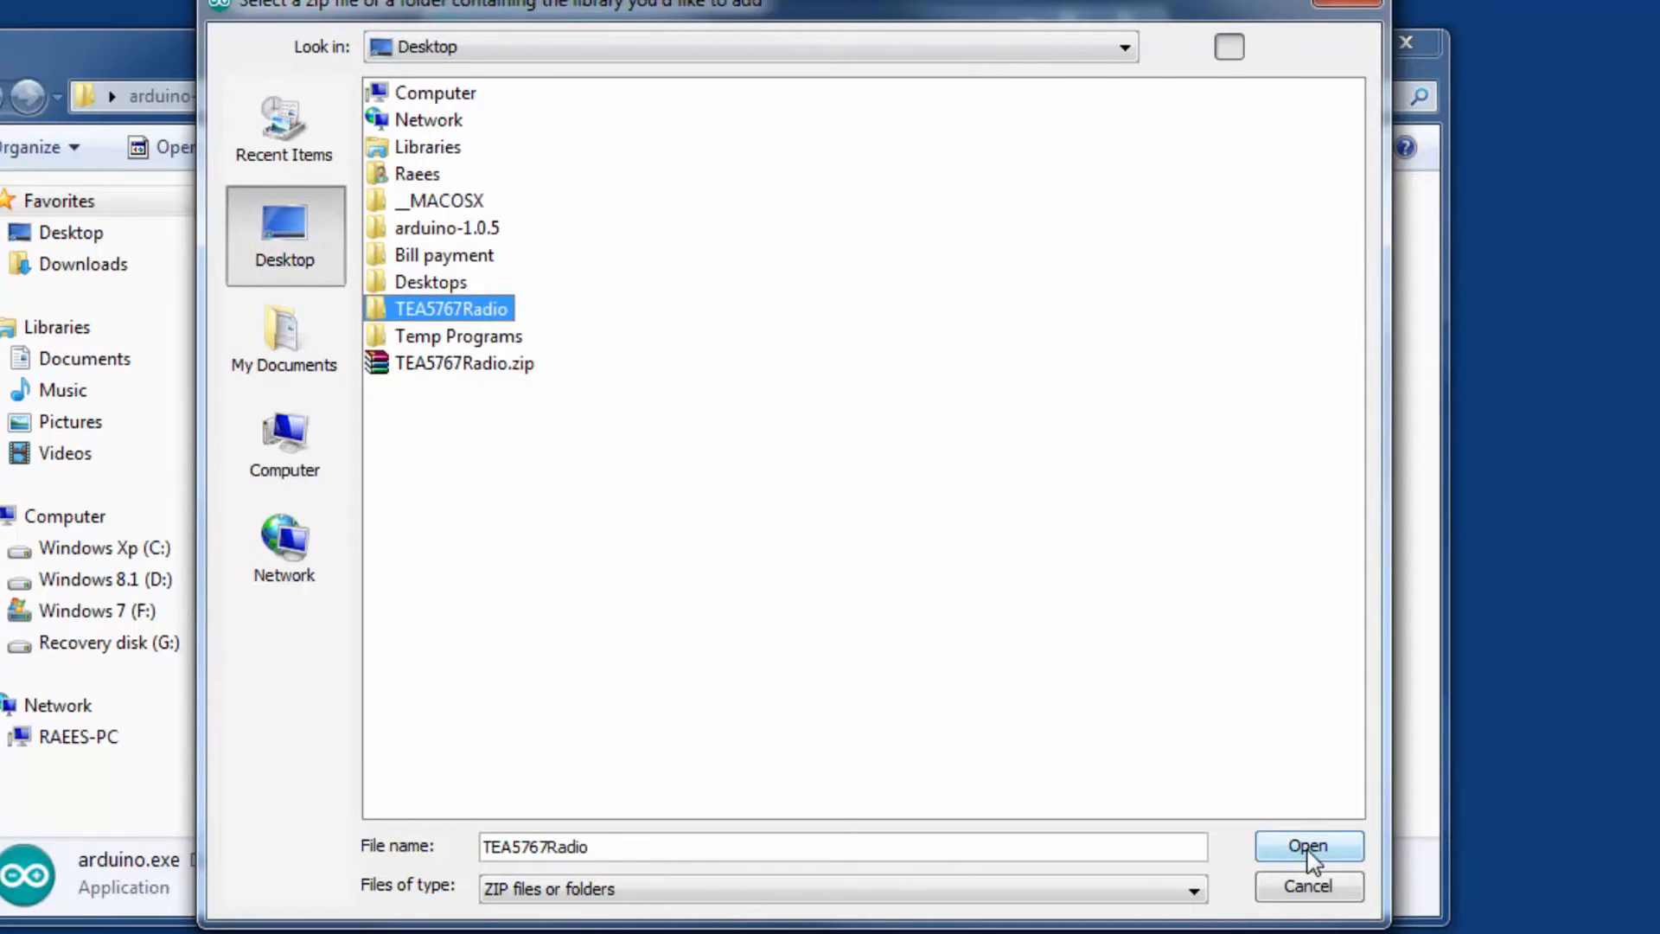
click(1308, 846)
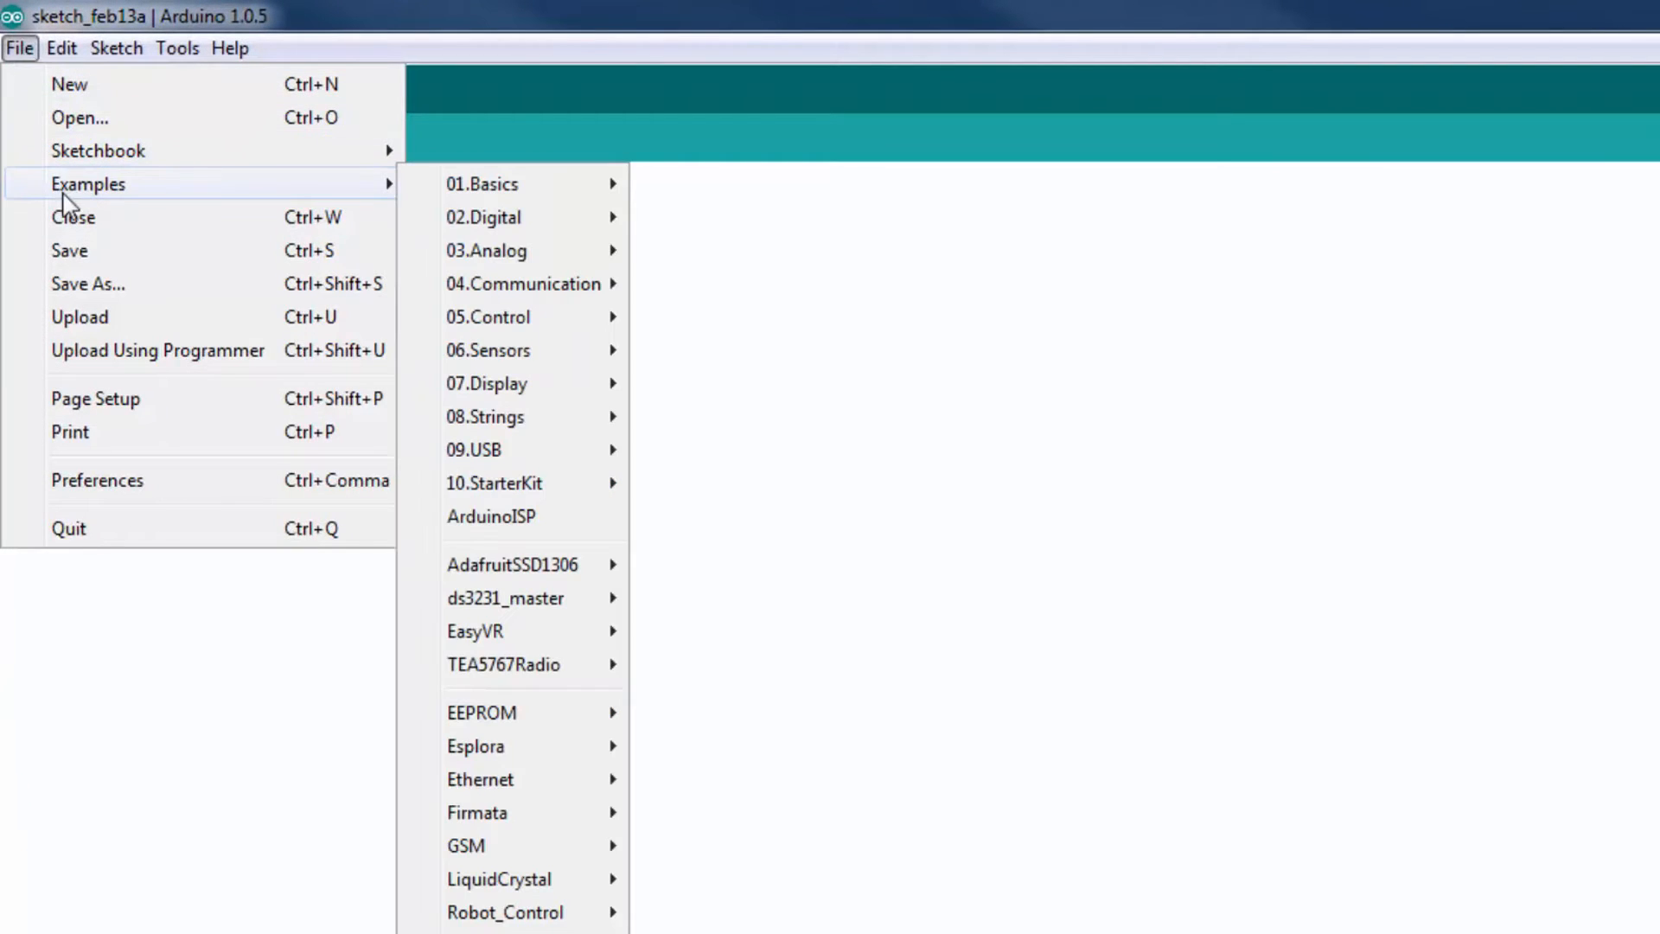
mouse_move(511, 630)
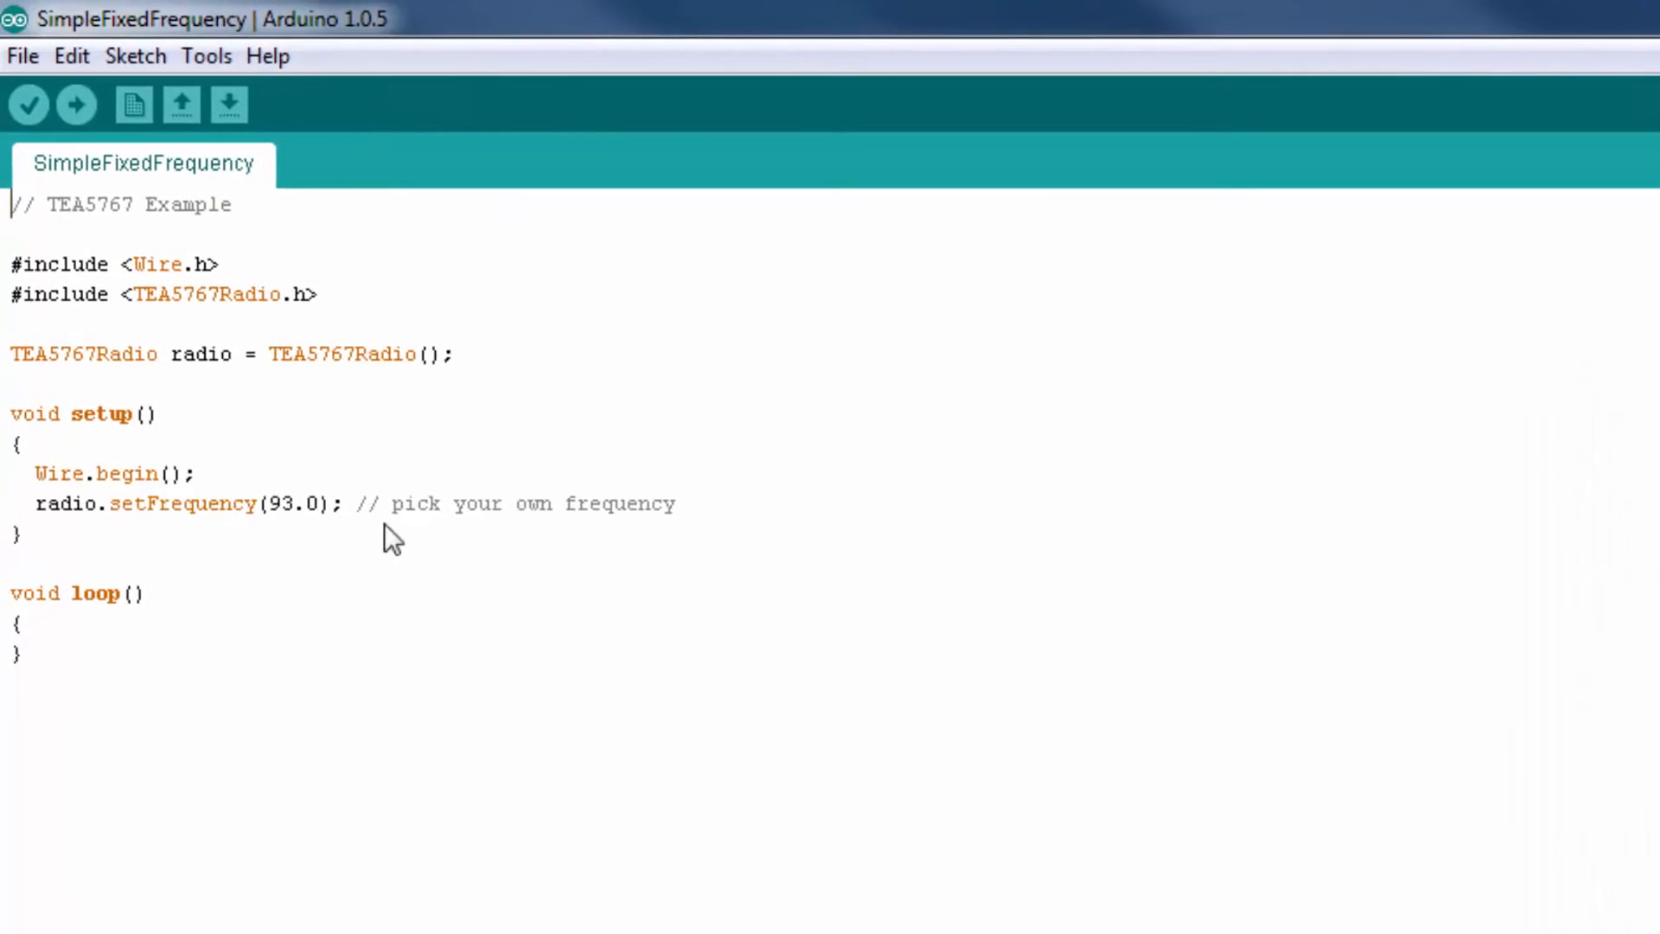
mouse_move(156, 694)
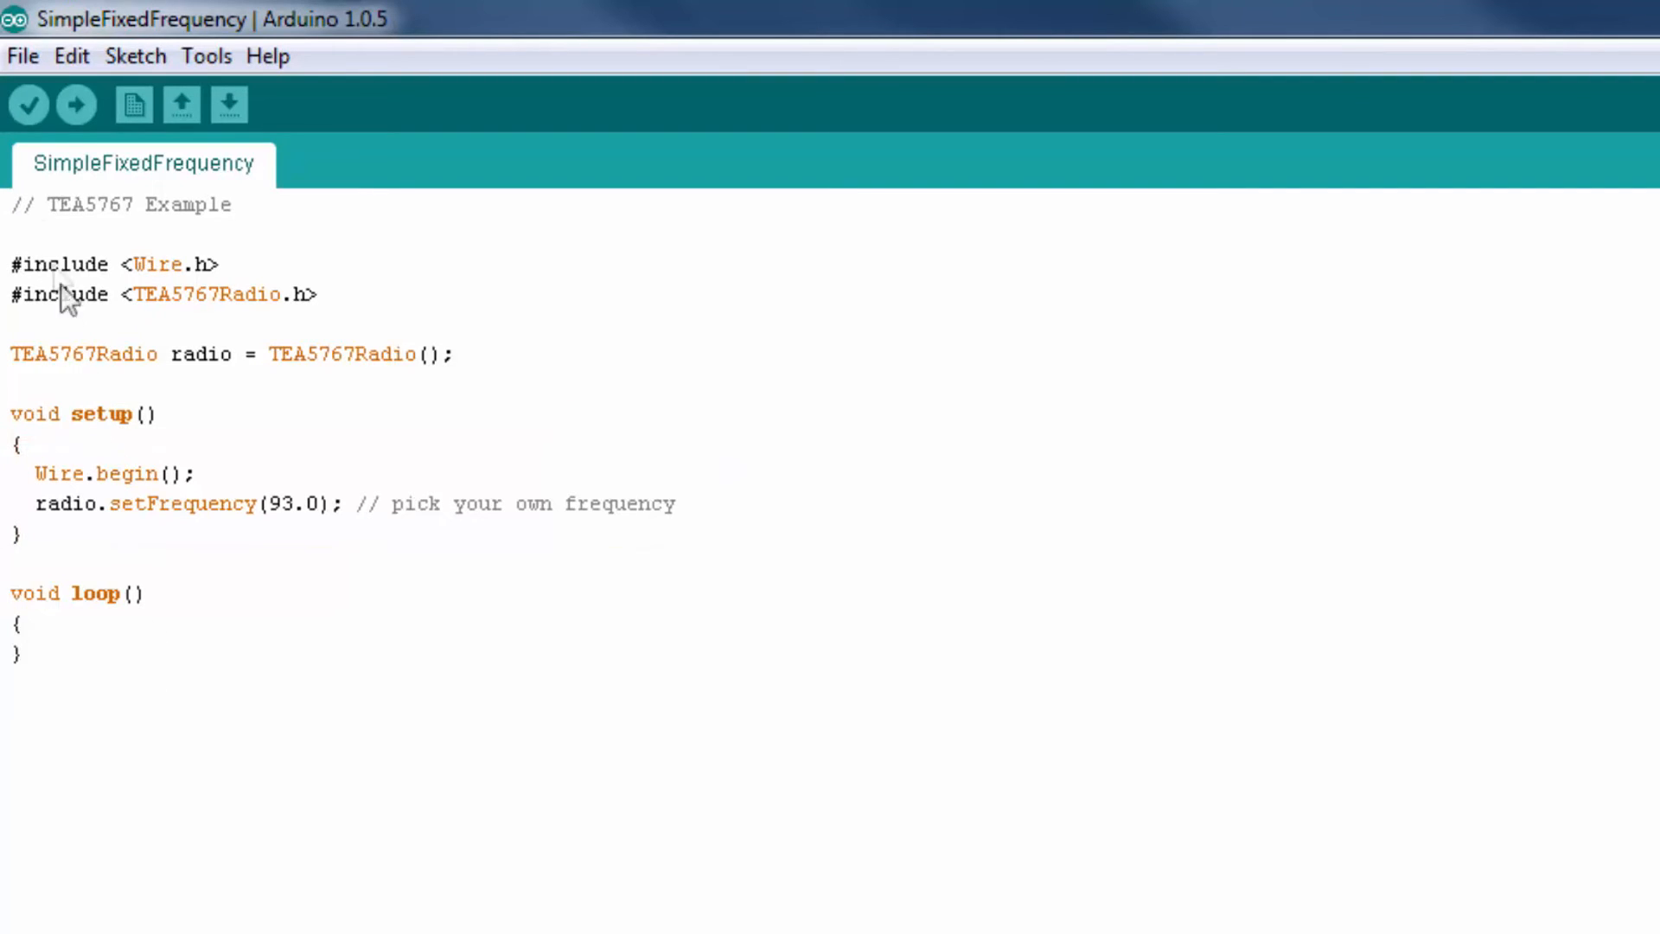
mouse_move(28, 104)
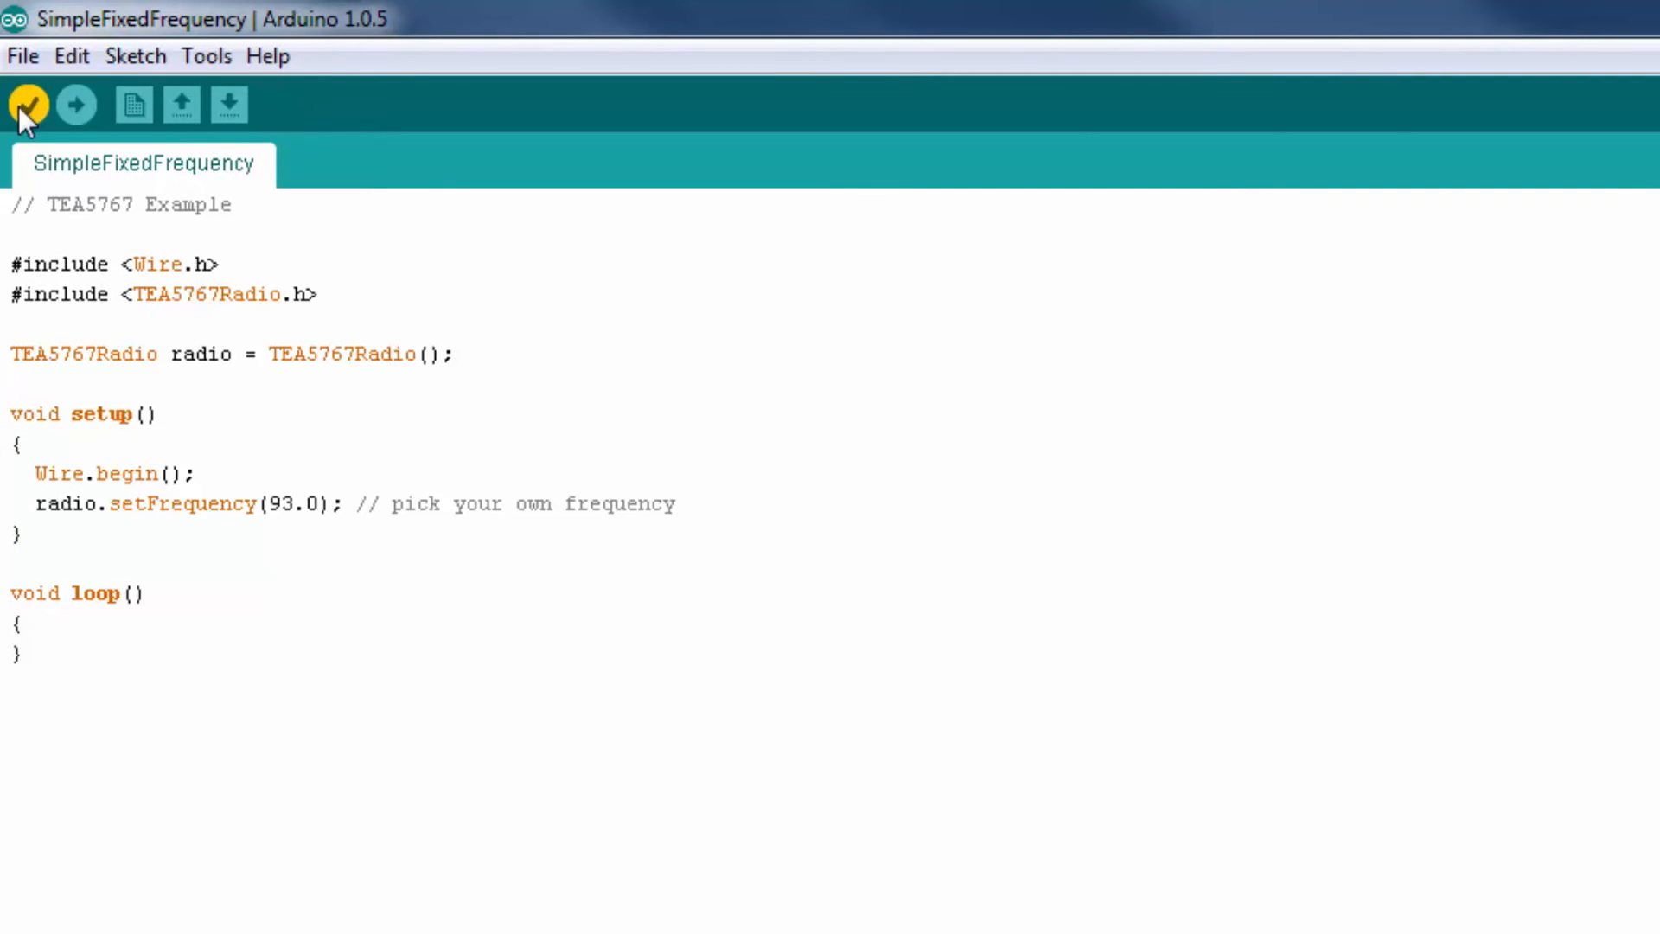
mouse_move(26, 104)
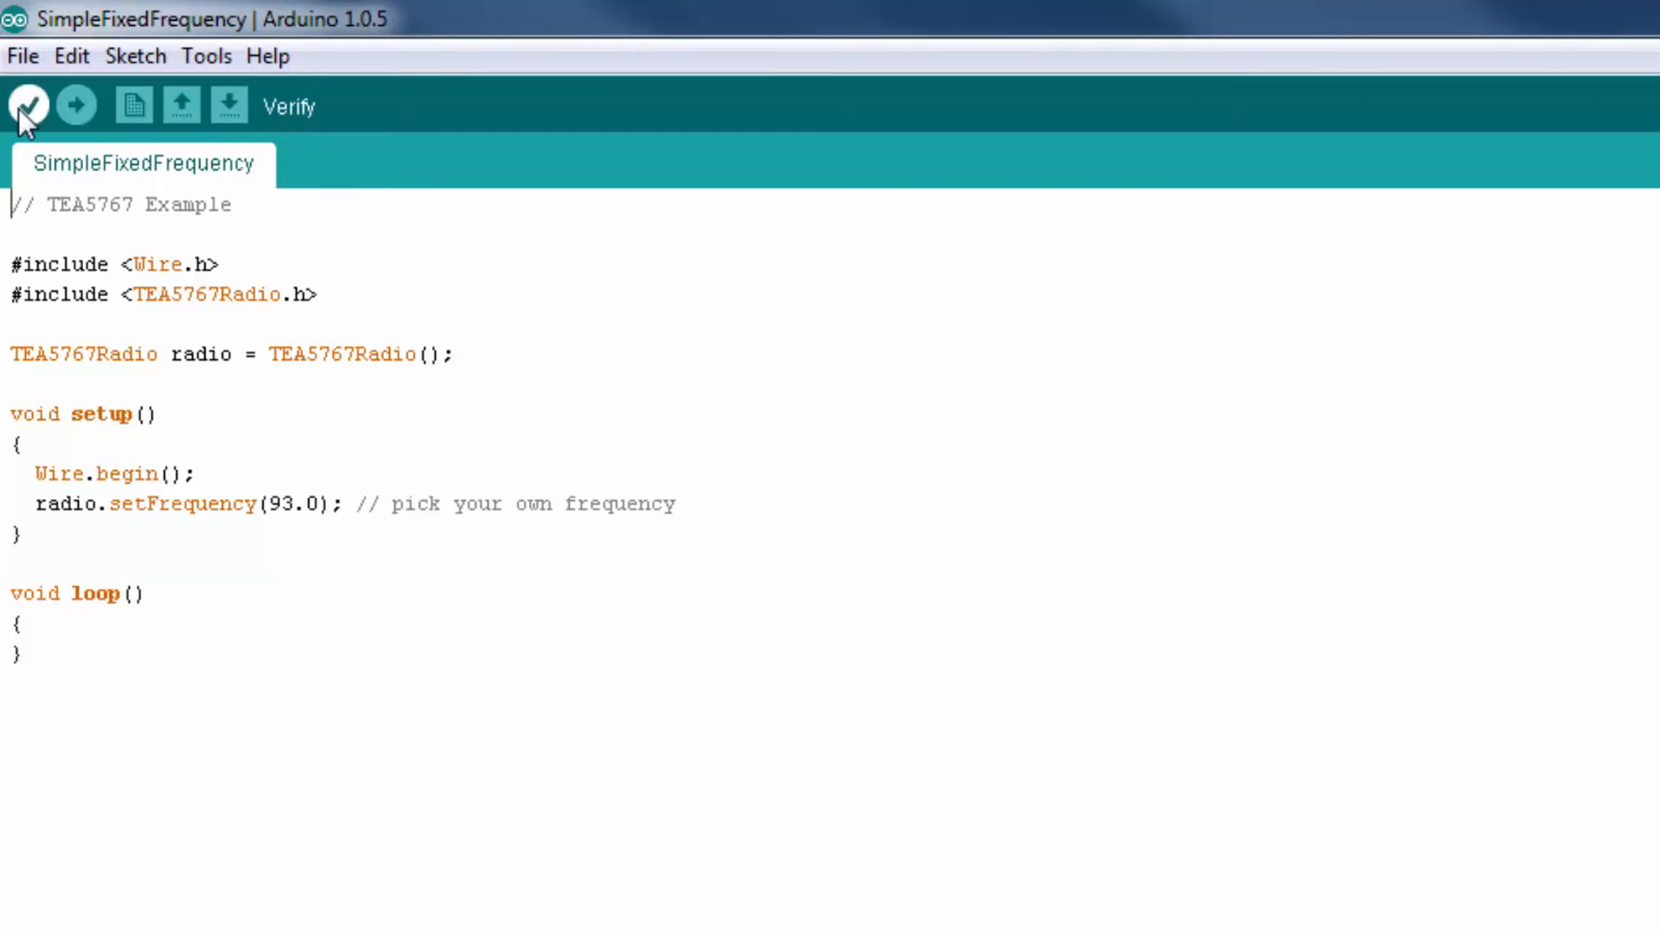
- Verify the SimpleFixedFrequency sketch and select COM6 as the serial port
click(207, 56)
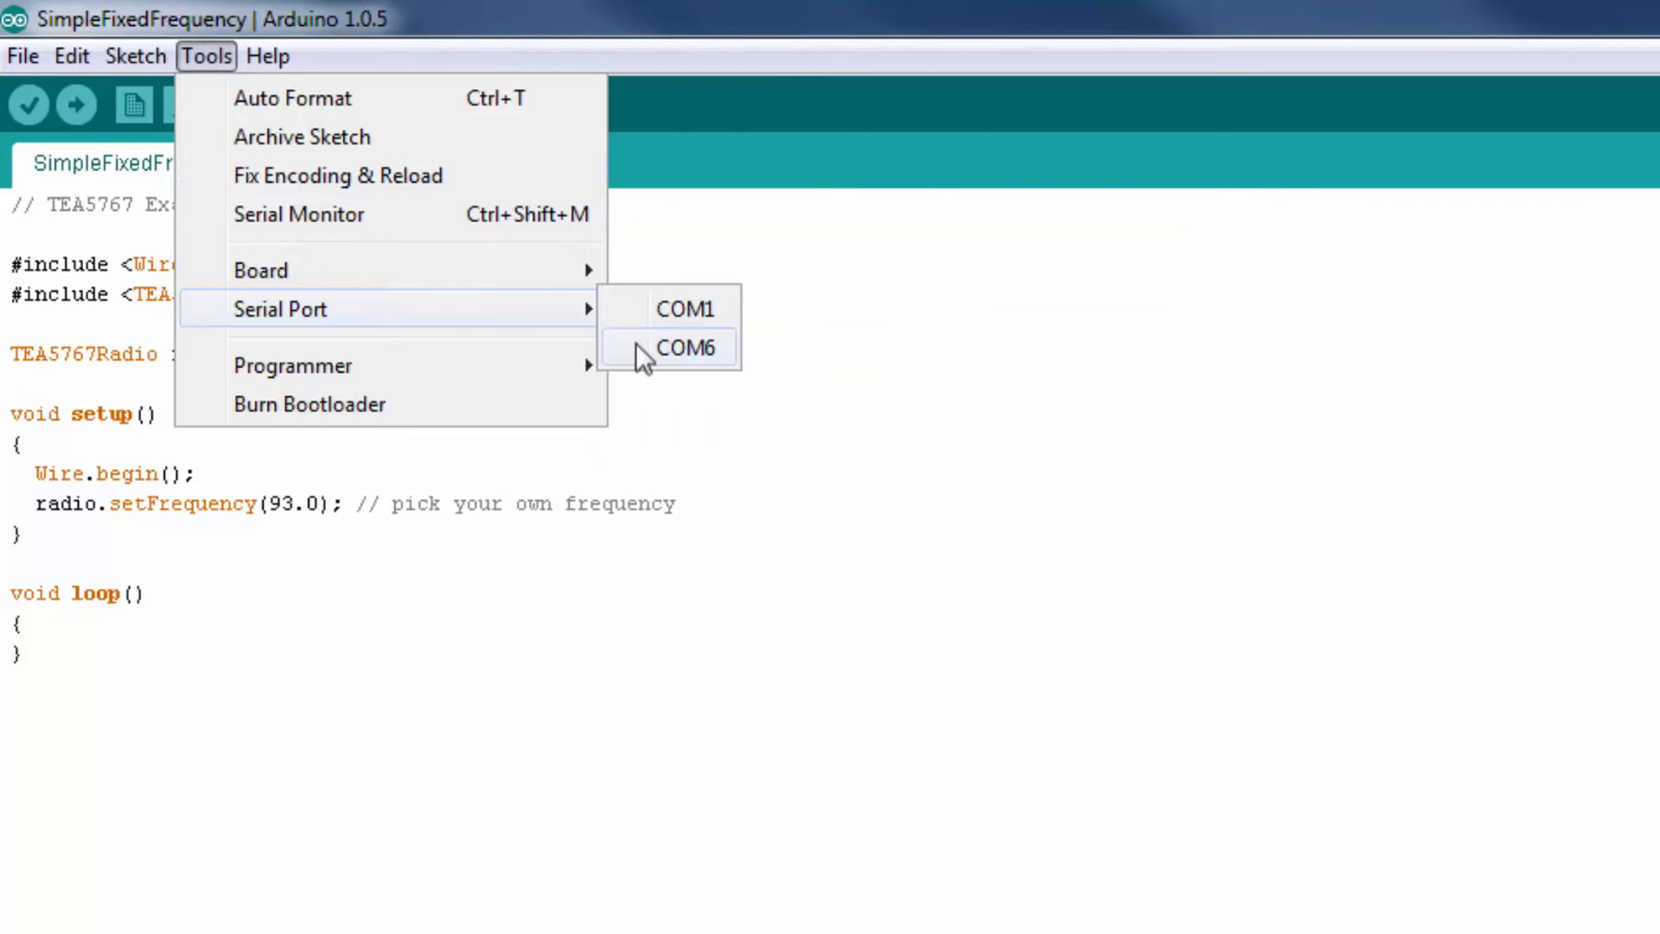
click(685, 348)
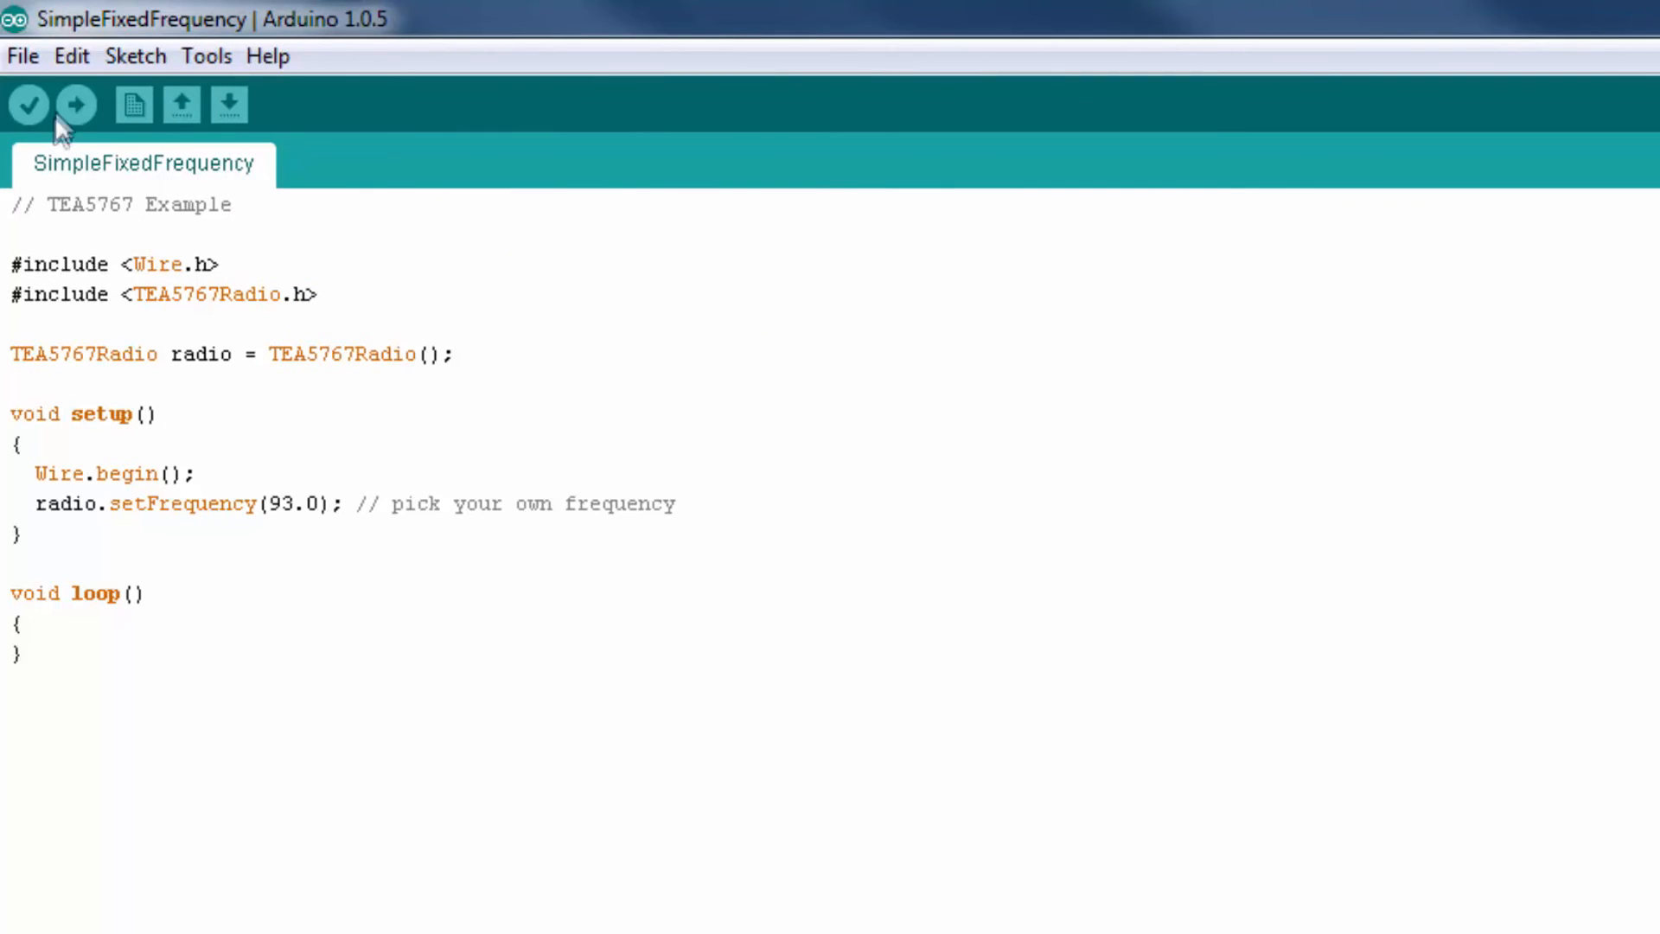